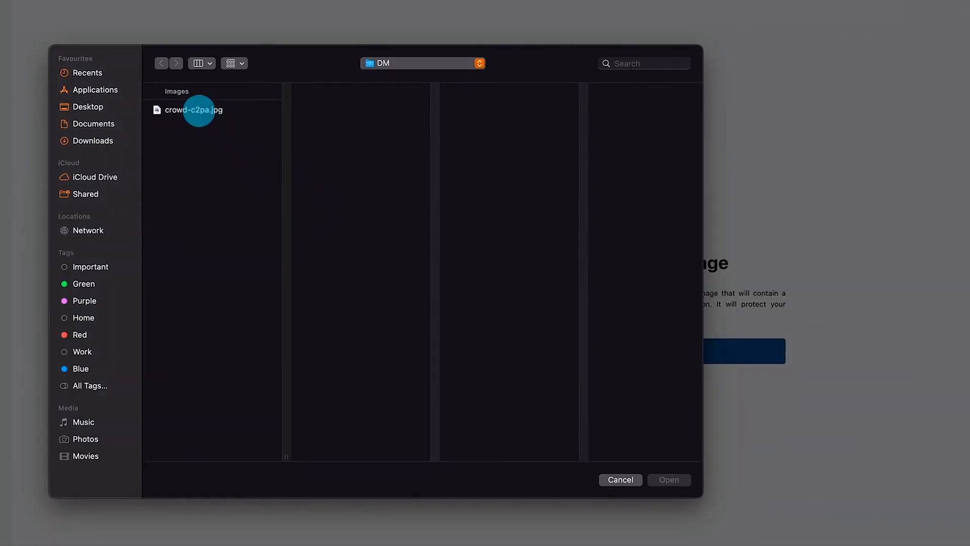
# - Upload crowd-c2pa.jpg, apply the watermark, and download crowd-c2pa-protected.jpg
pyautogui.click(194, 109)
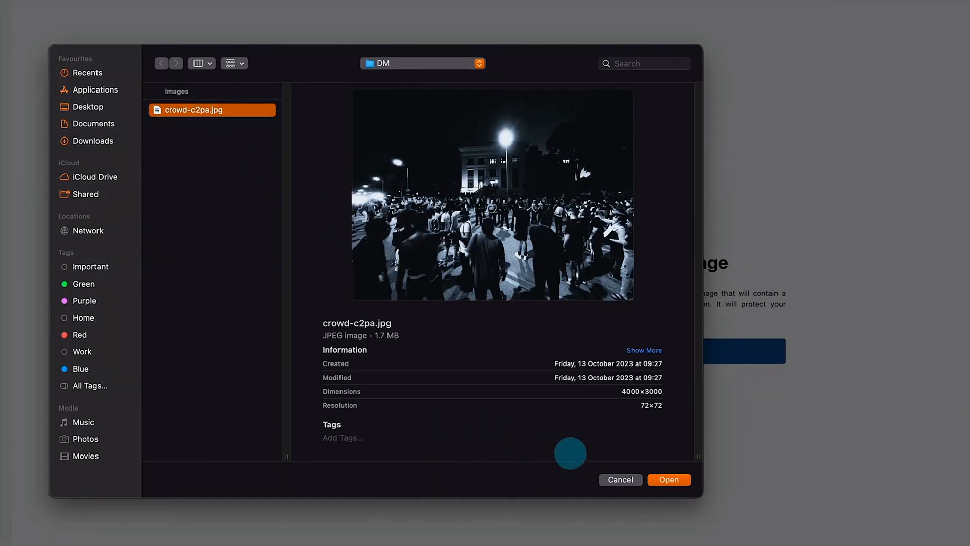
pyautogui.click(668, 478)
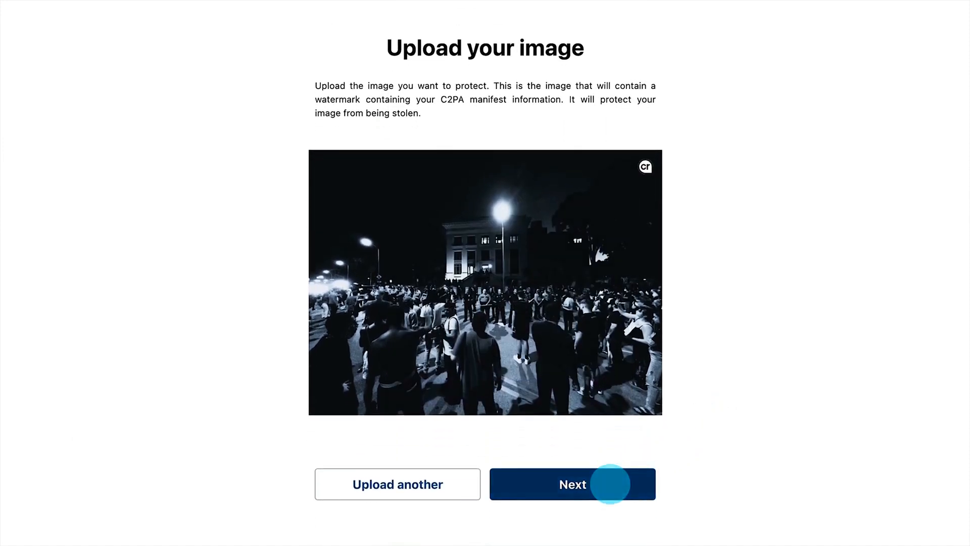
pyautogui.click(572, 484)
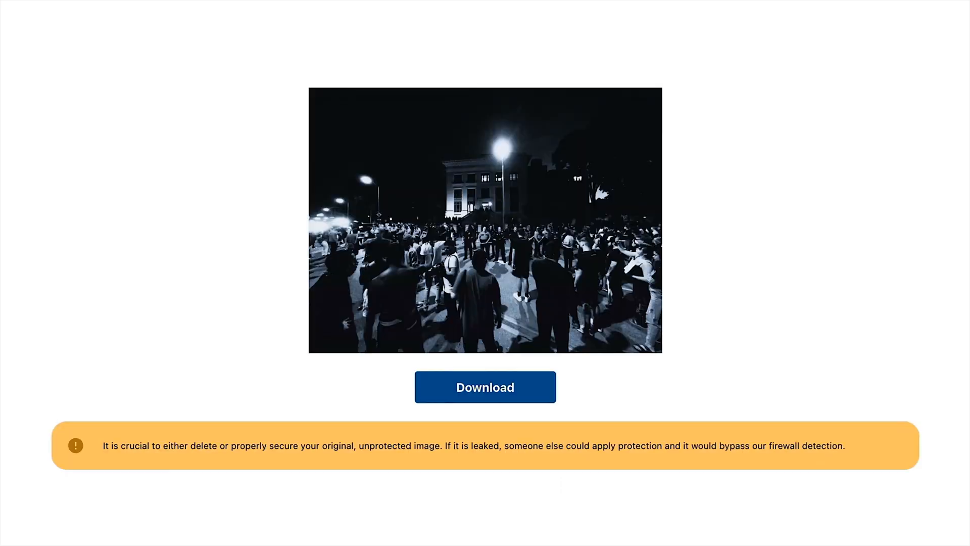
pyautogui.click(485, 387)
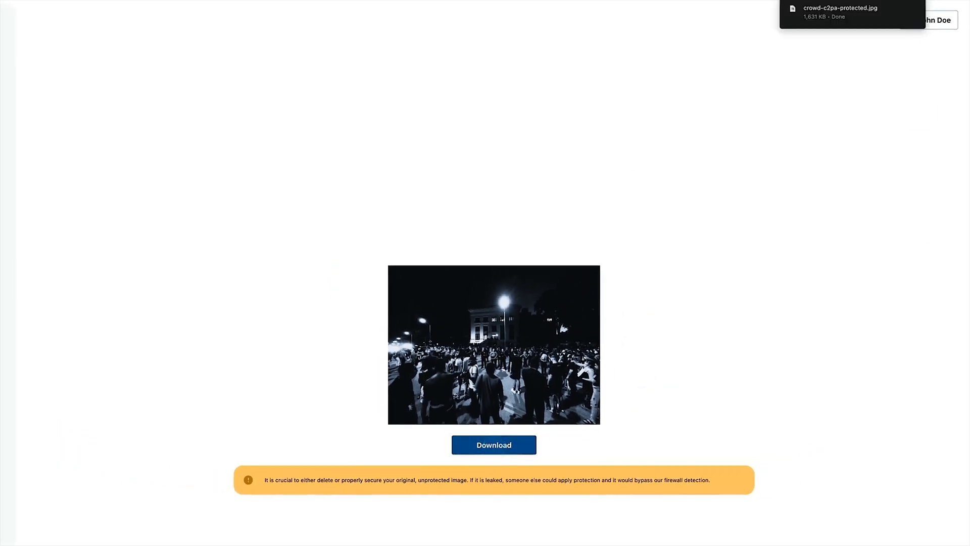
pyautogui.click(738, 60)
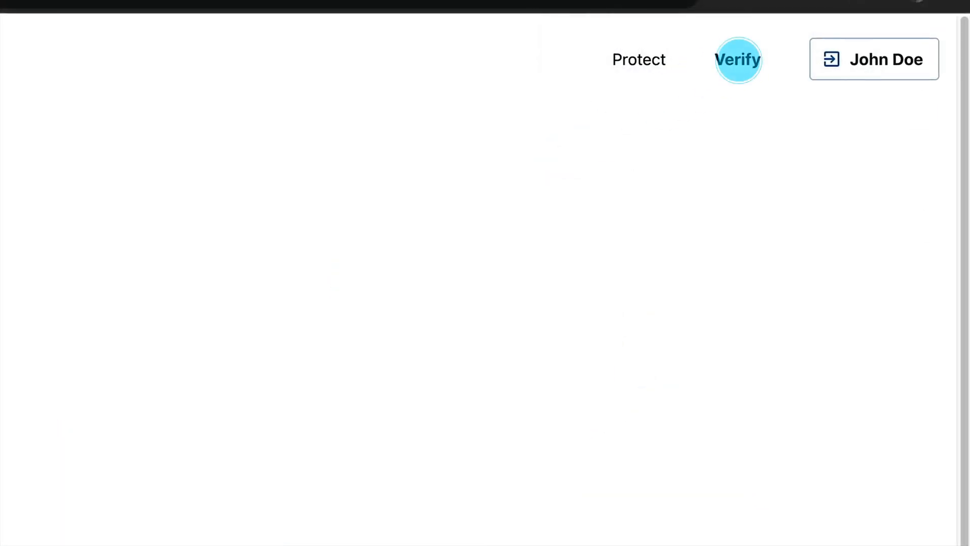
# - Submit crowd-c2pa-protected.jpg on the Verify page for a watermark and perceptual-hash check
pyautogui.click(736, 60)
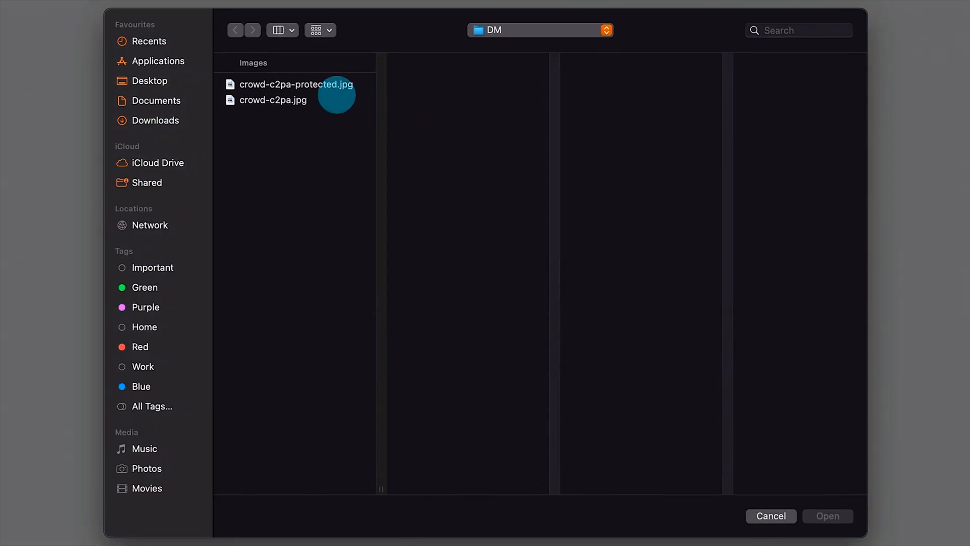
pyautogui.click(296, 84)
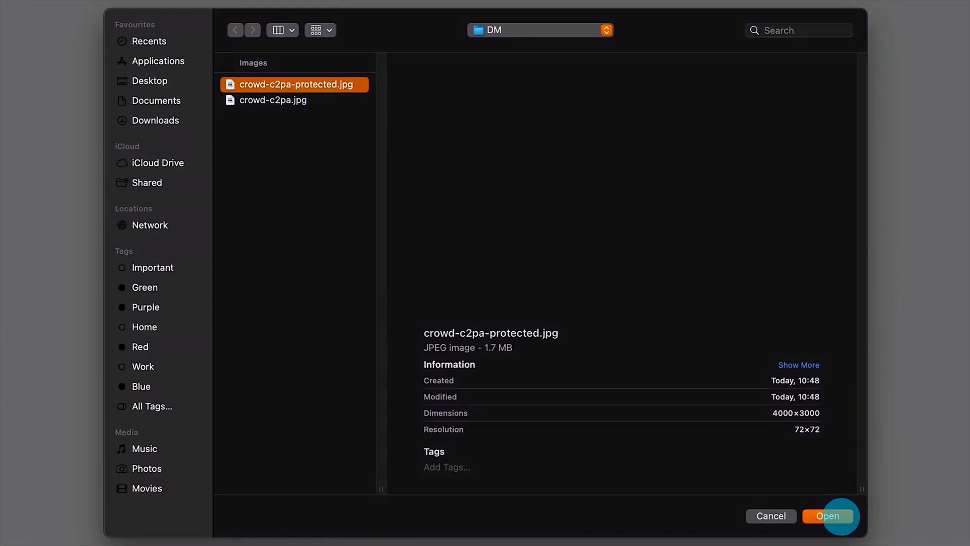
pyautogui.click(827, 516)
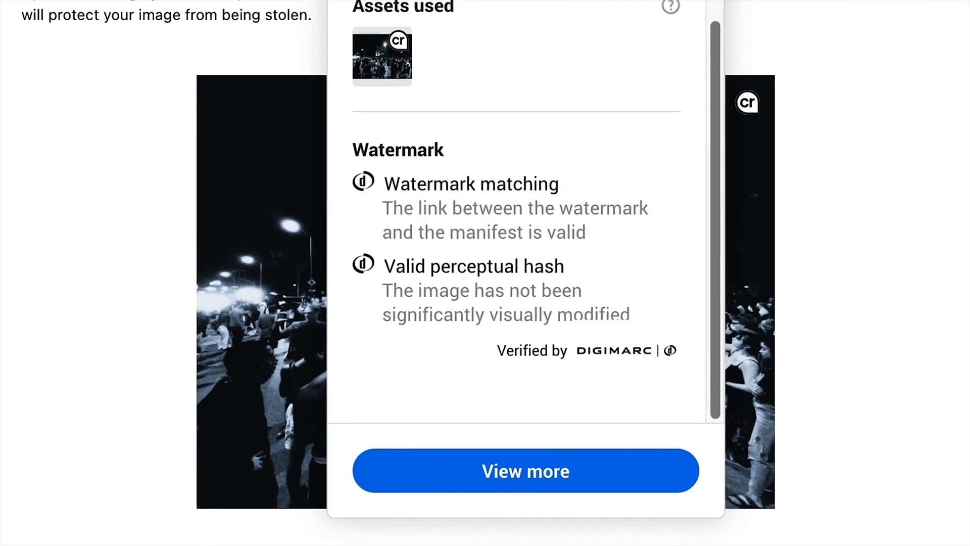
# - Scroll the verification report and return to the Upload your image page
pyautogui.scroll(-3)
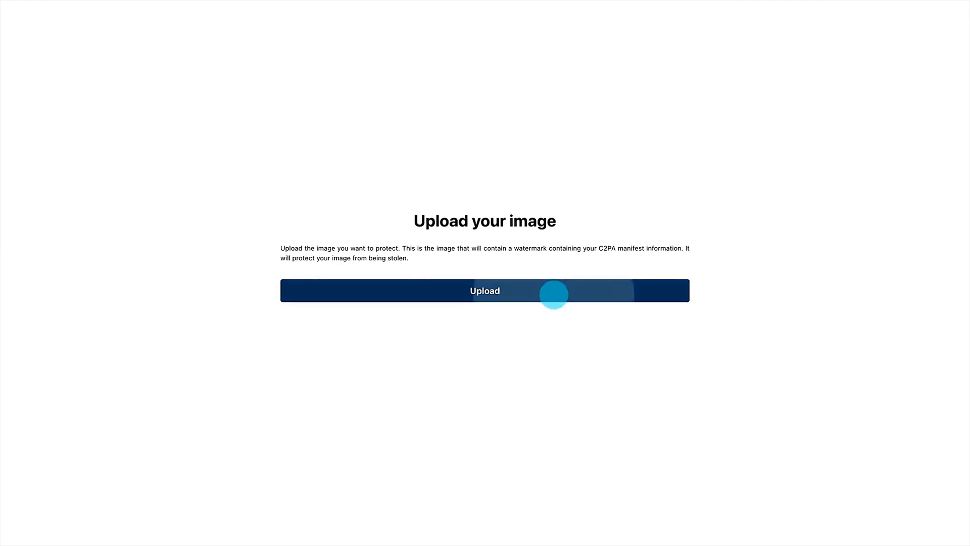
# - Upload image-from-X.jpg to extract its C2PA manifest
pyautogui.click(484, 290)
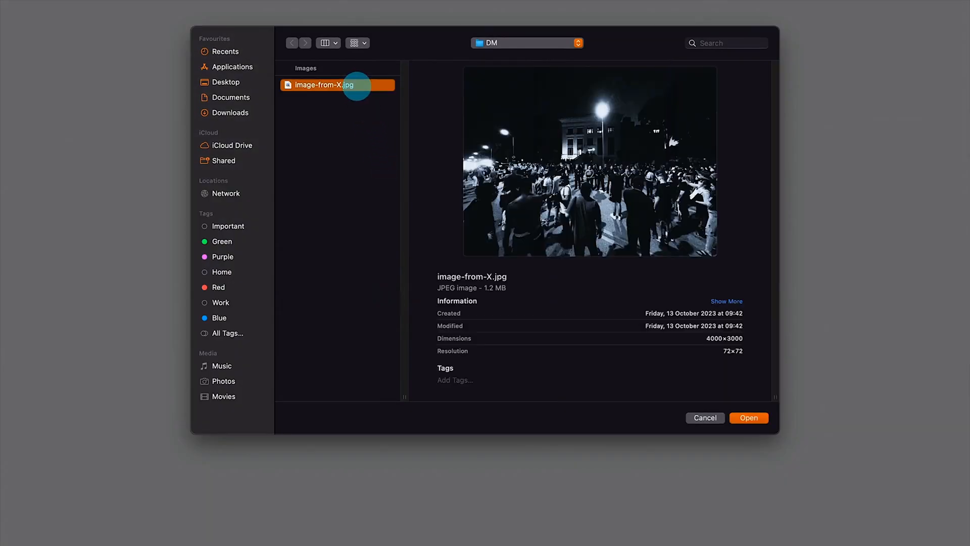
pyautogui.click(748, 418)
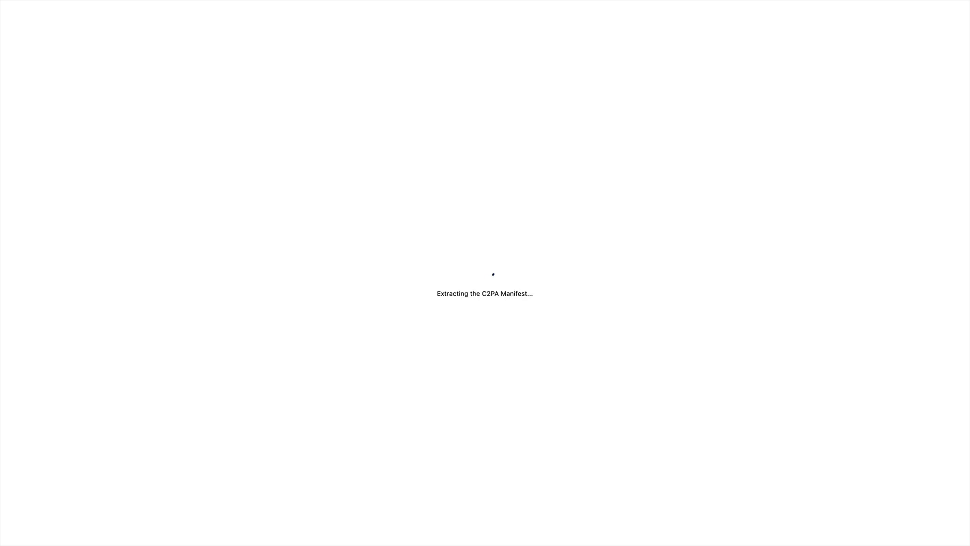